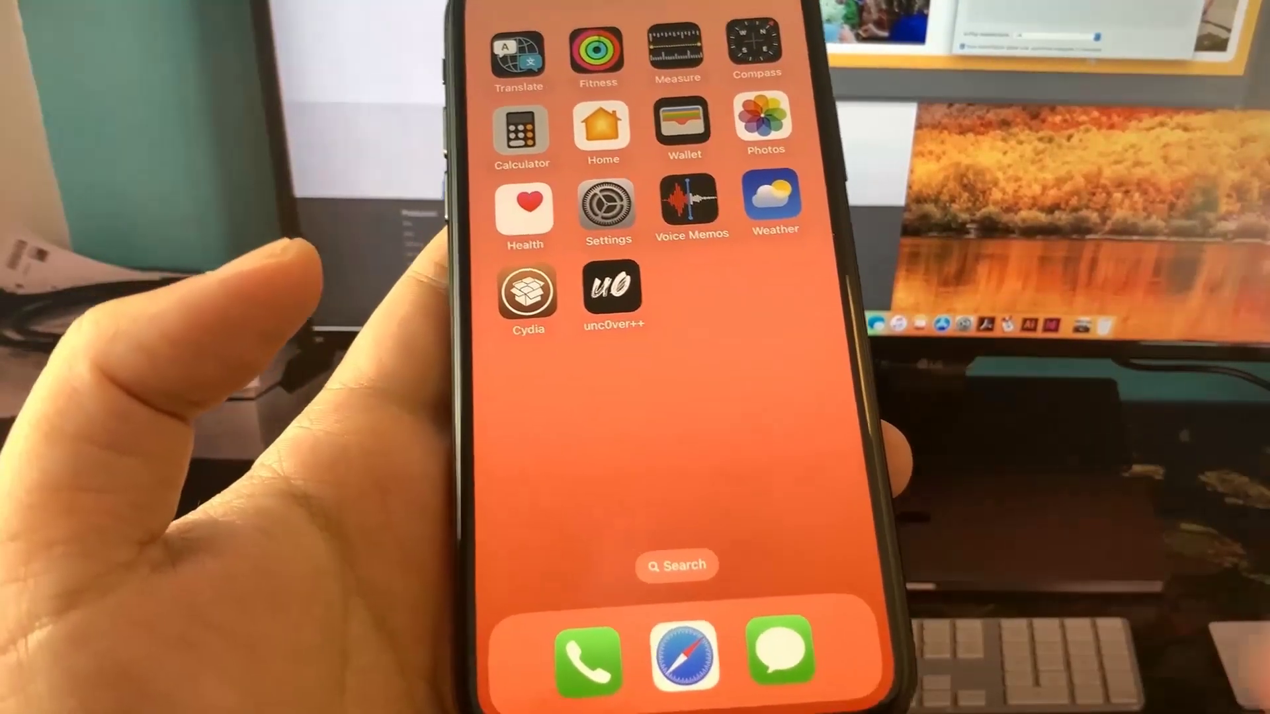
Launch the Settings app from the iPhone home screen
left_click(606, 207)
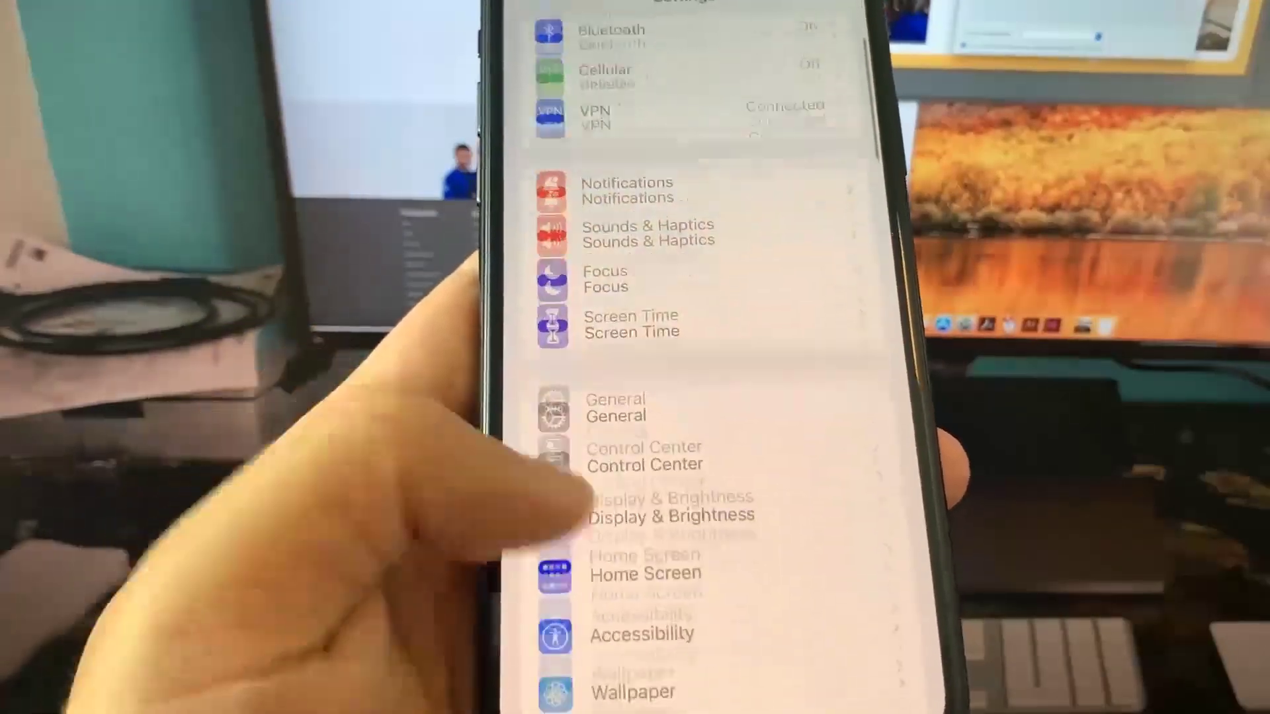
left_click(616, 415)
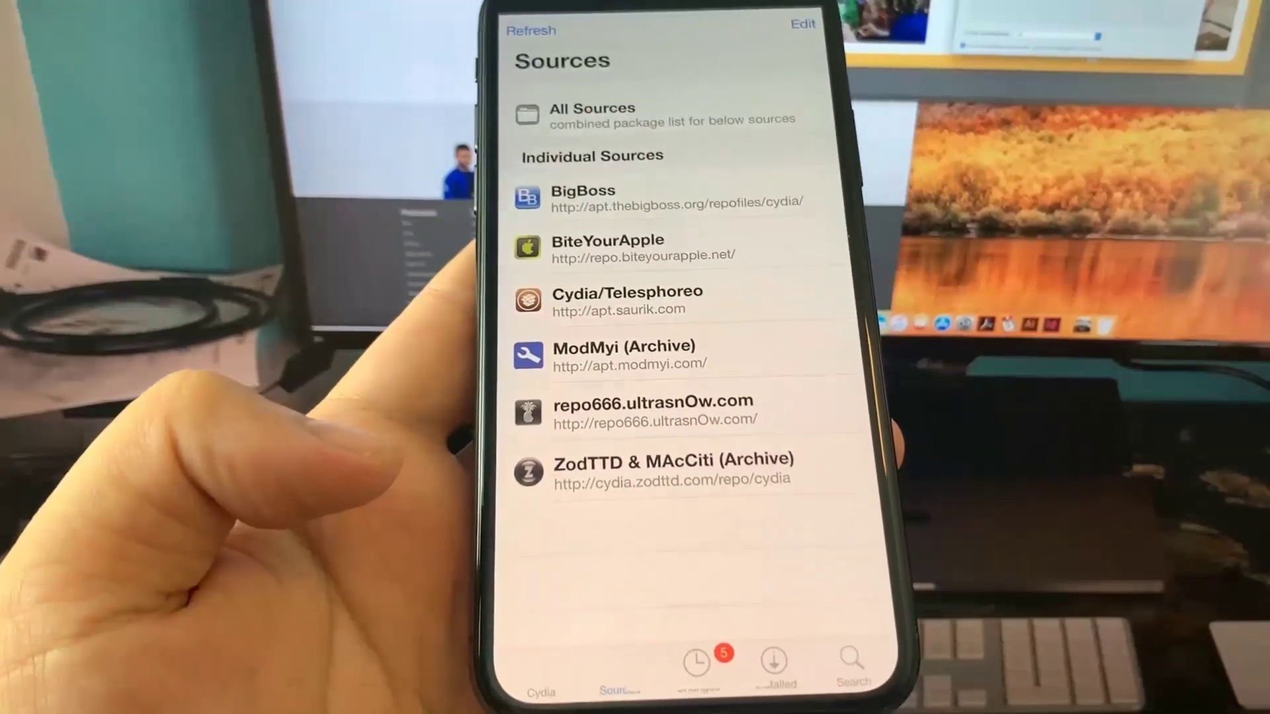
Show Cydia's Sources list with BigBoss, BiteYourApple, ModMyi and ZodTTD repositories
left_click(695, 664)
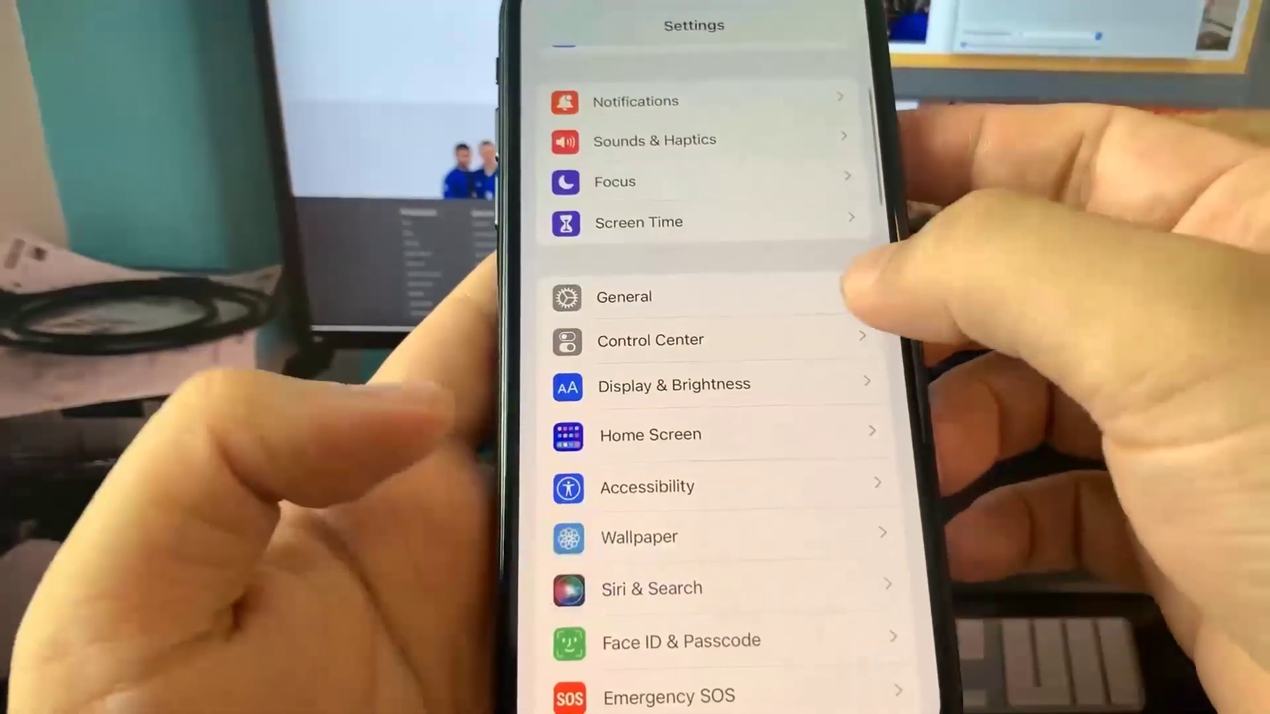
Open the General section of the Settings main list
left_click(623, 297)
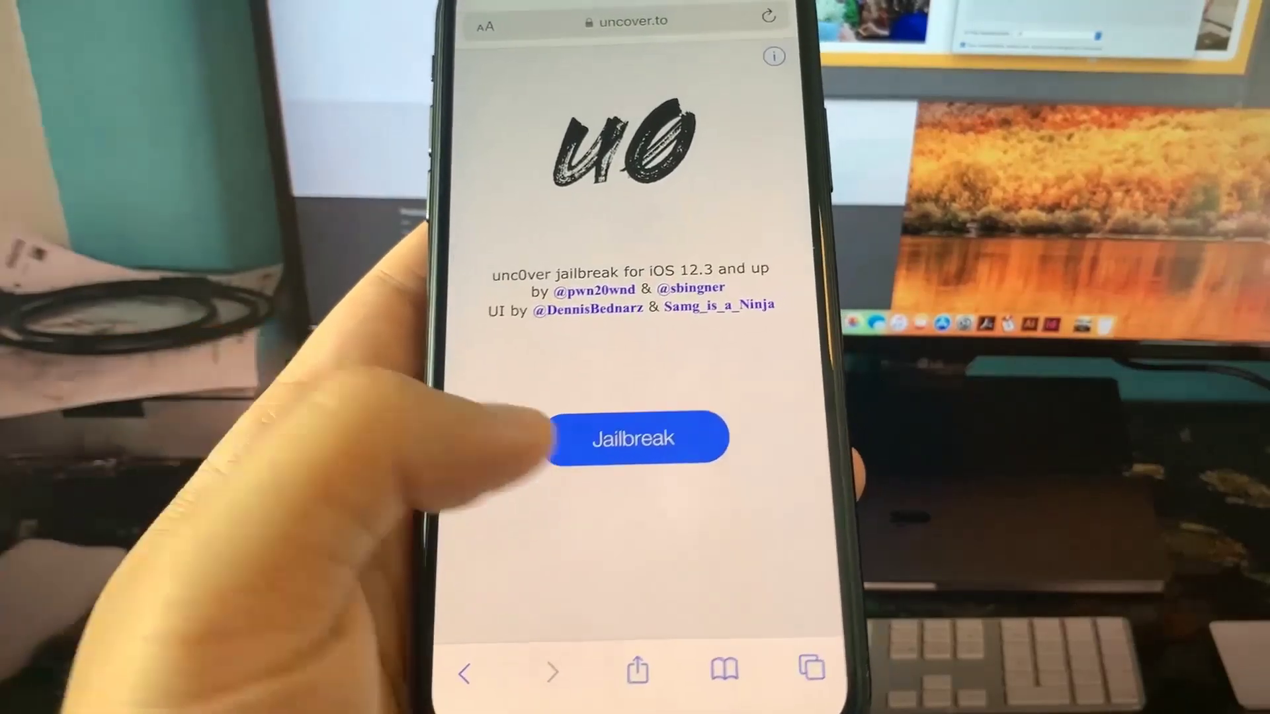
Start the jailbreak from the uncover.to website for iOS 12.3 and up
left_click(635, 437)
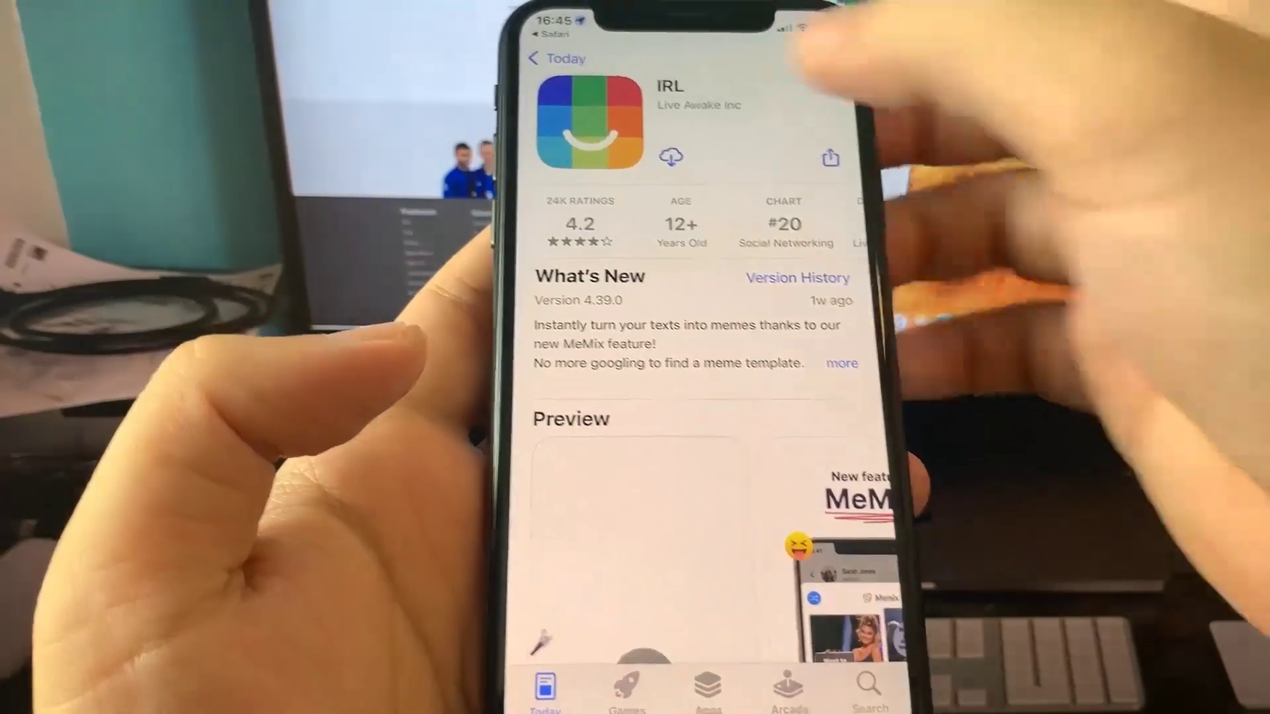
Download the IRL app by Live Awake Inc from its App Store page
left_click(672, 157)
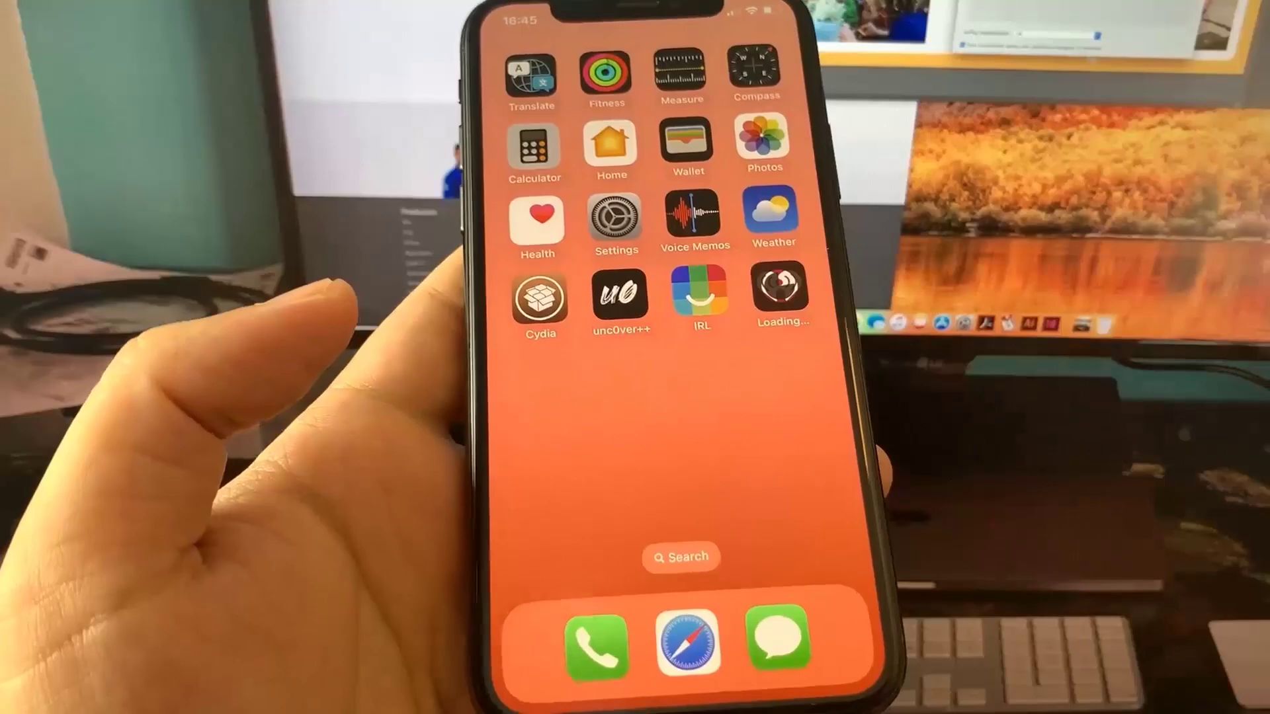
Launch IRL from the home screen and continue to its account sign-up
left_click(699, 293)
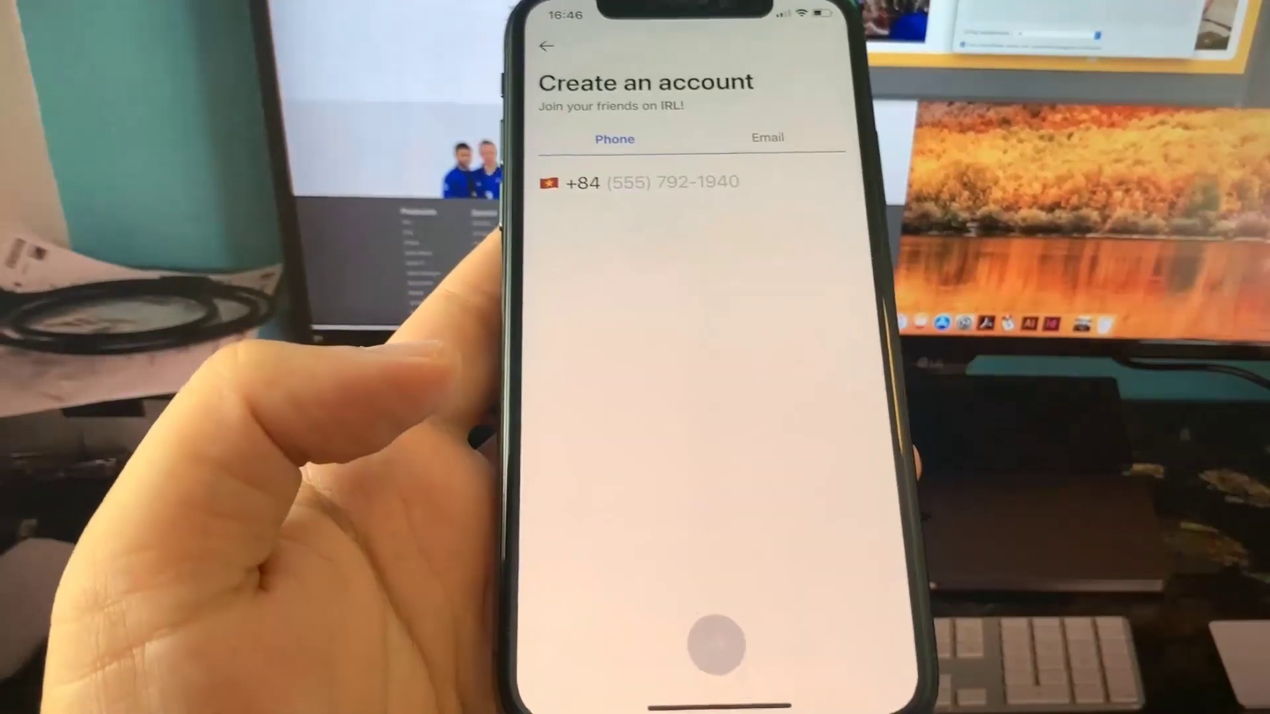
left_click(767, 137)
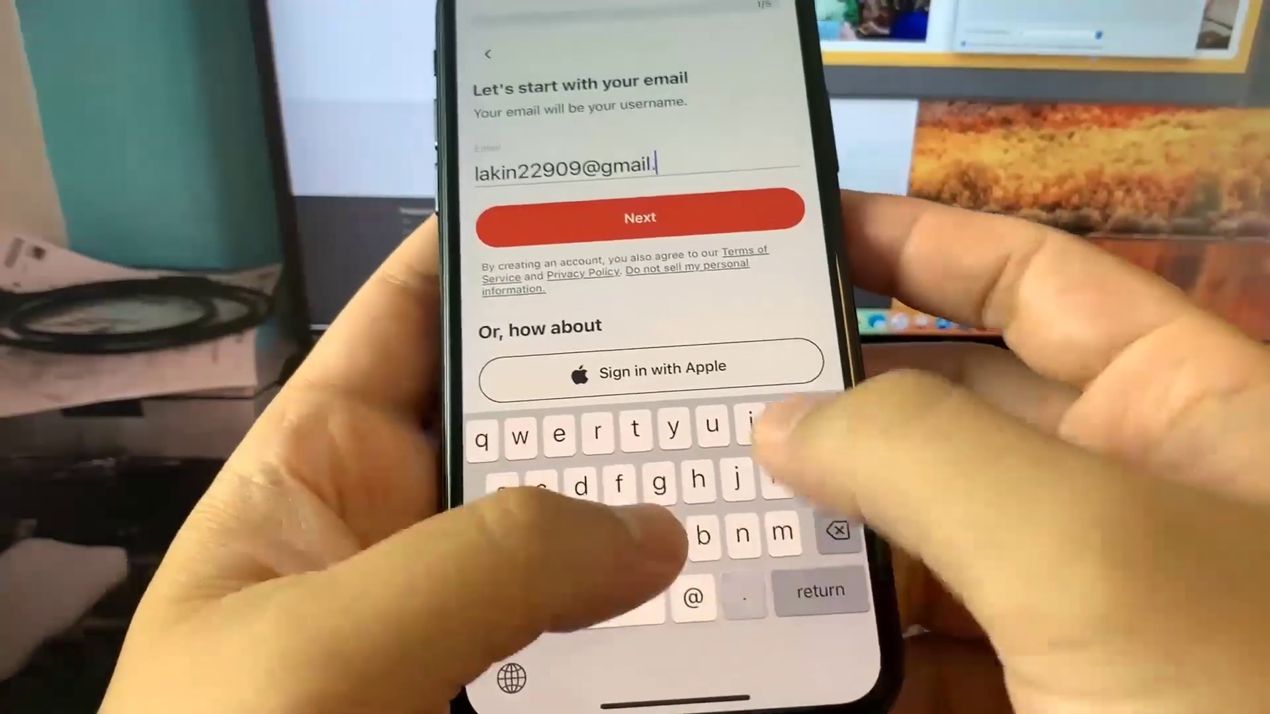
Finish iHeart sign-up with email, password and a genre, then browse Mix & Variety stations
left_click(640, 217)
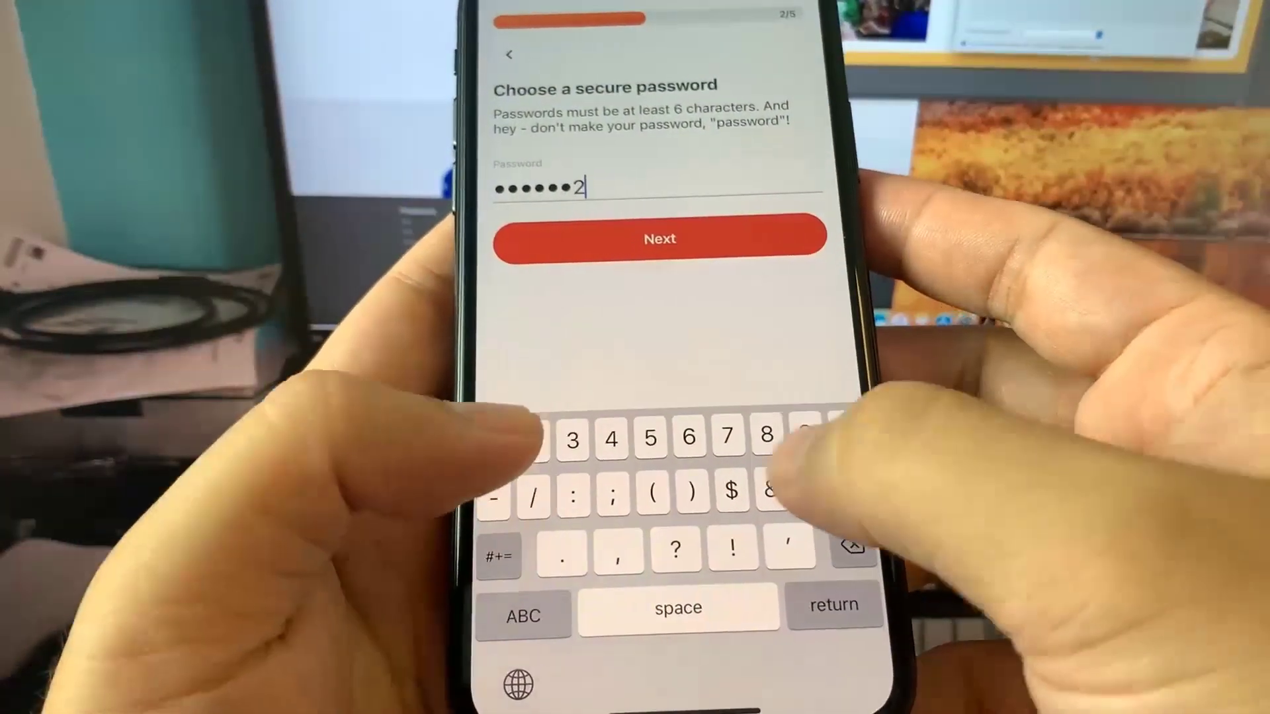
left_click(660, 238)
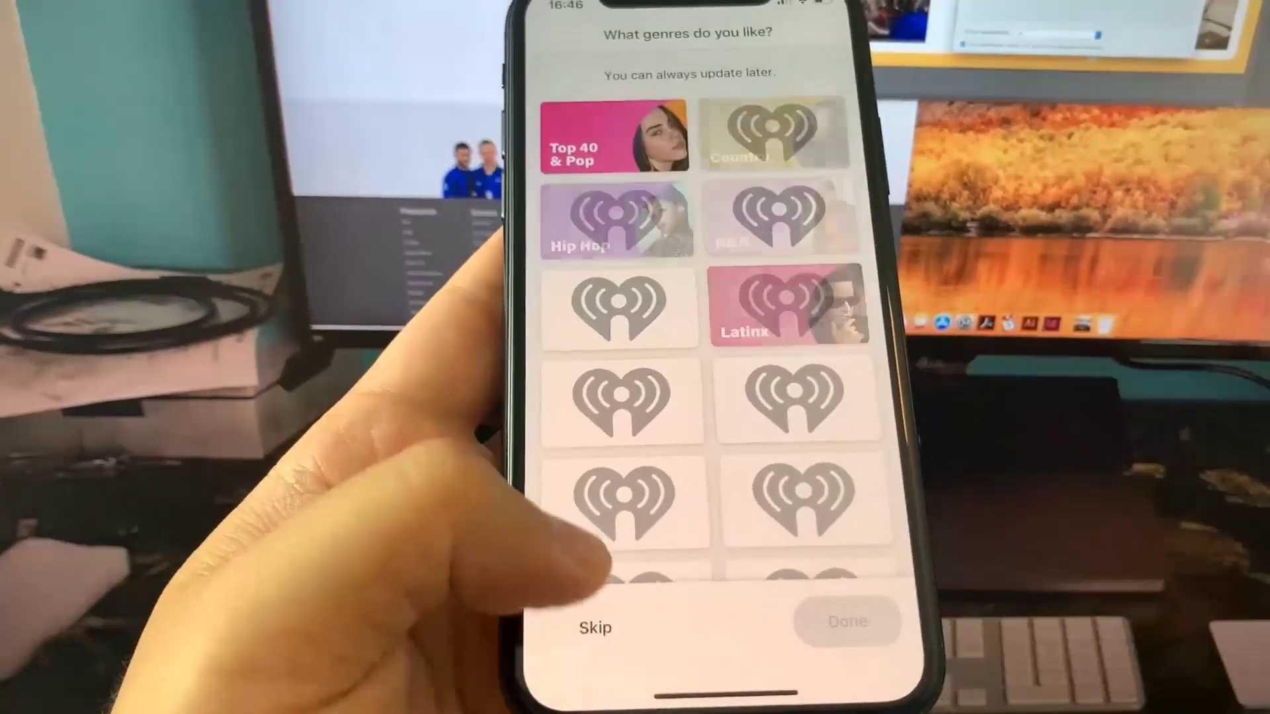
left_click(594, 627)
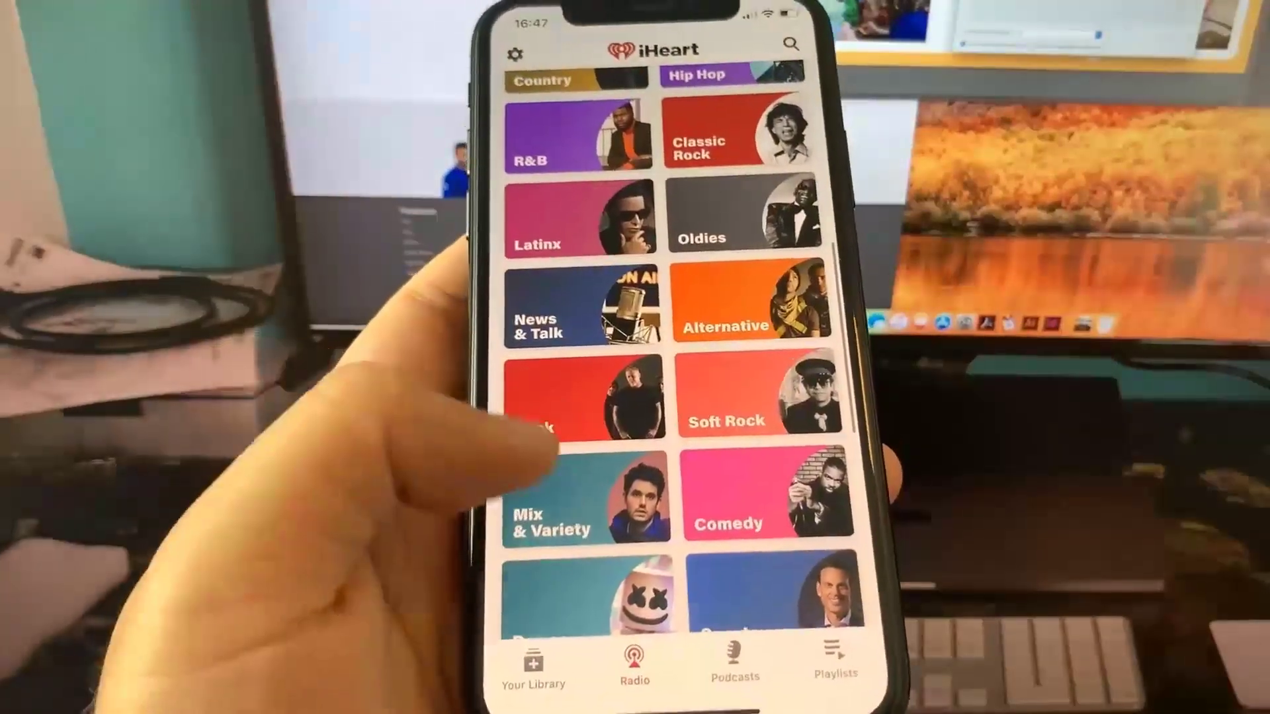
left_click(586, 503)
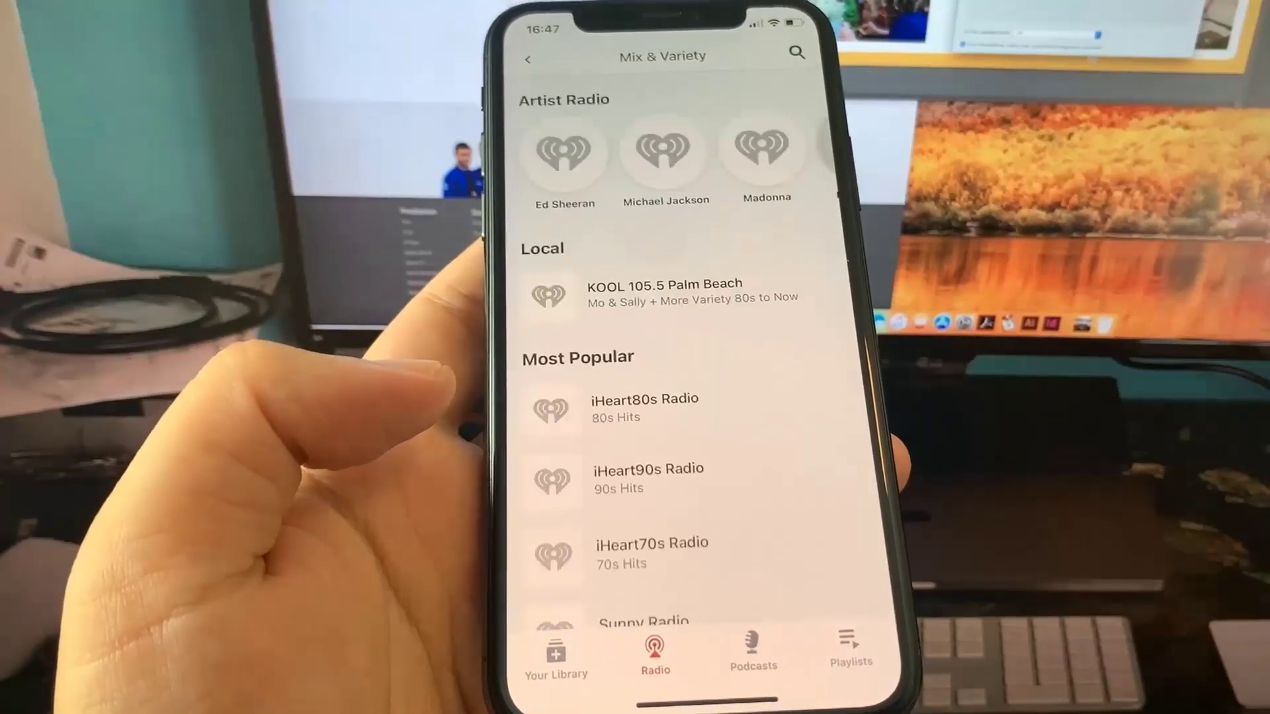
scroll("down", 3)
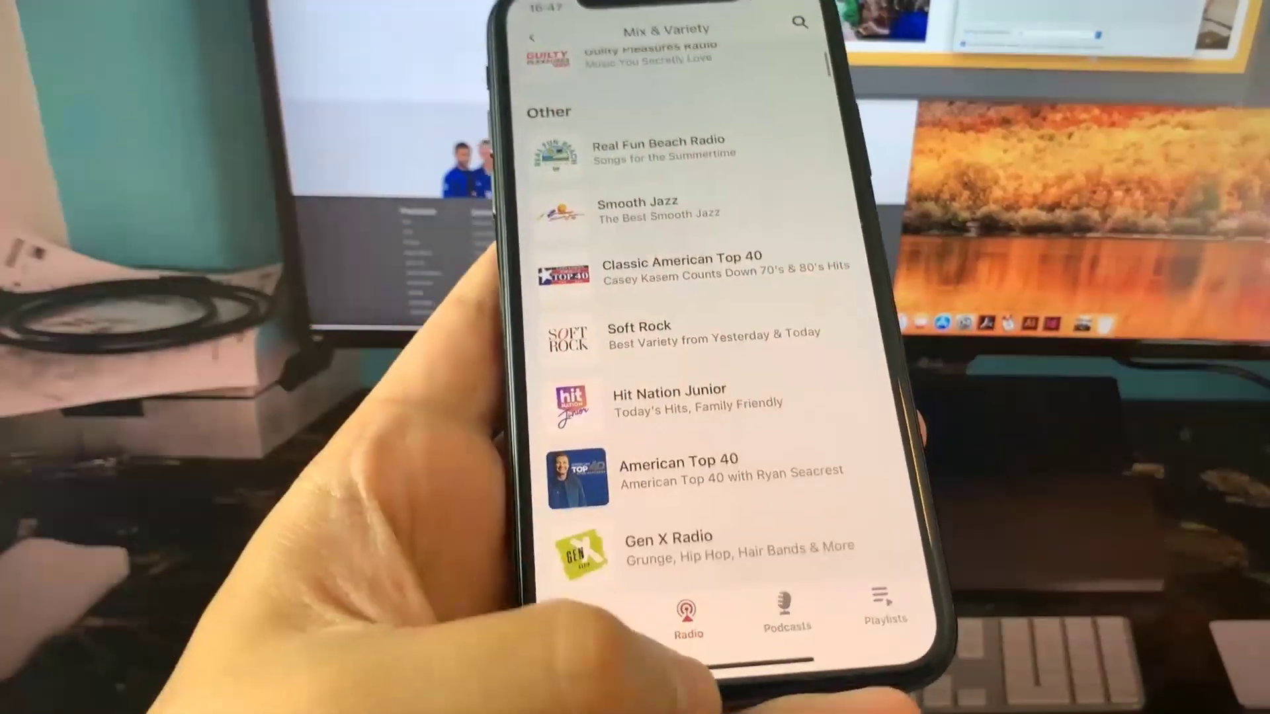